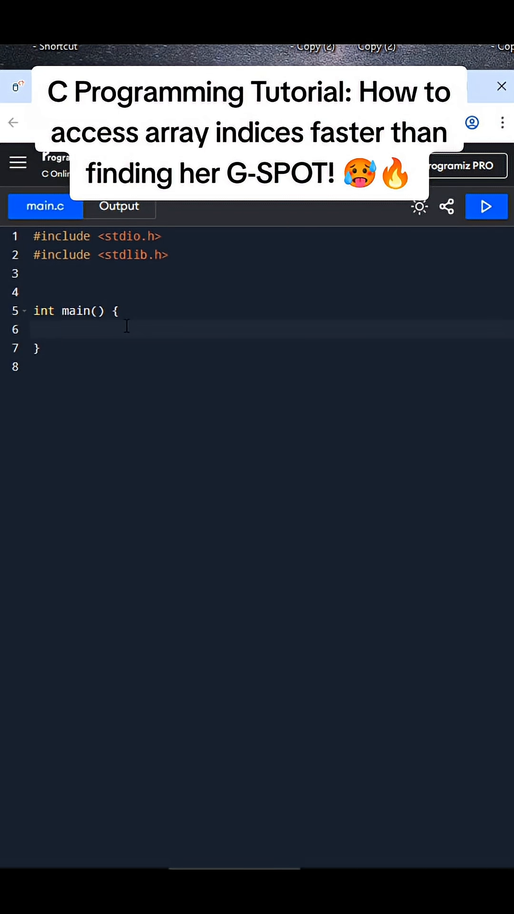
Declare char letters[] = {'A', 'B', 'C', 'D', 'E', 'F', 'G'} inside main.
text(char letters[] = {)
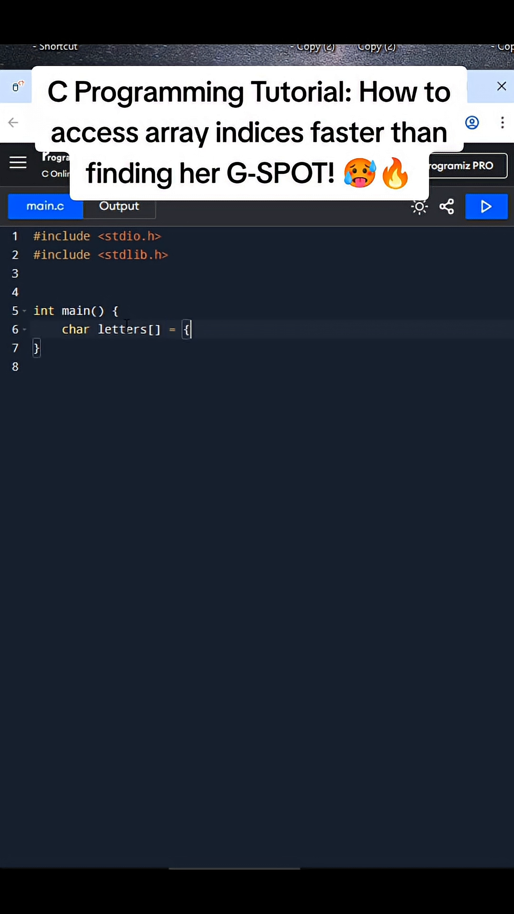
text('A')
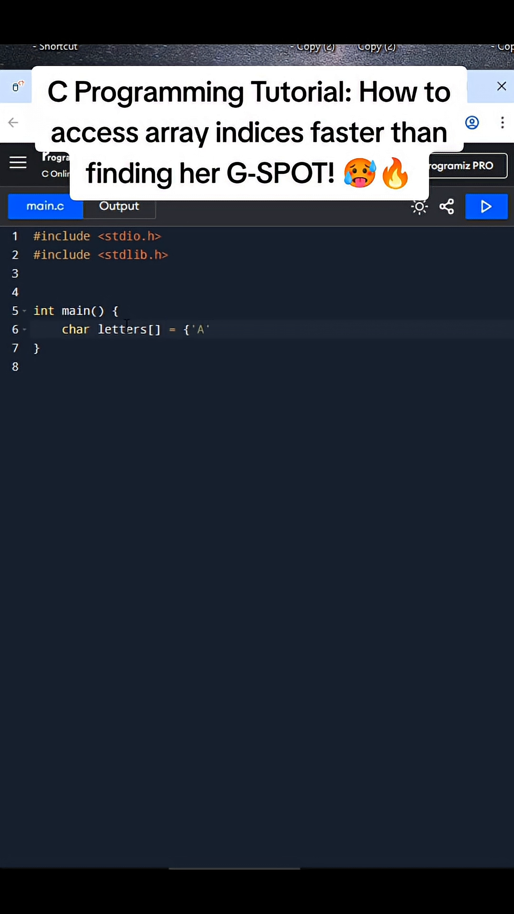
text(, 'B',)
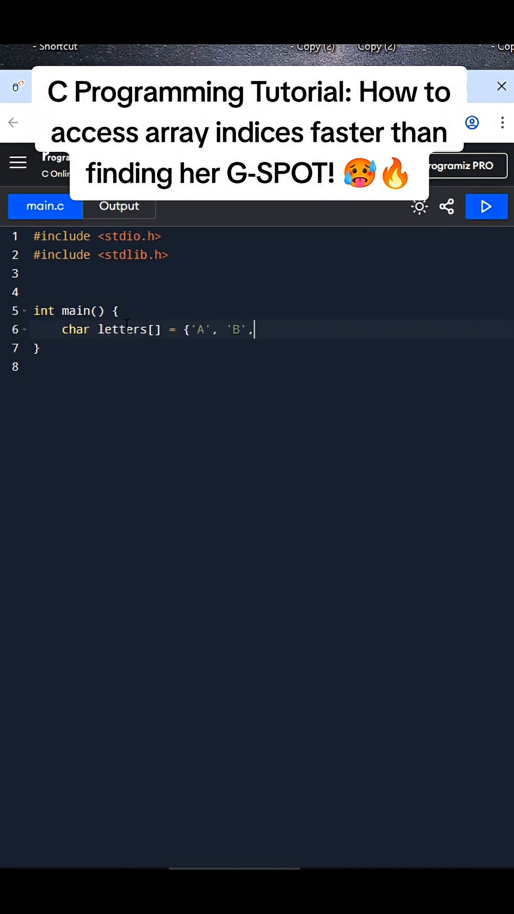
text('C', 'D',)
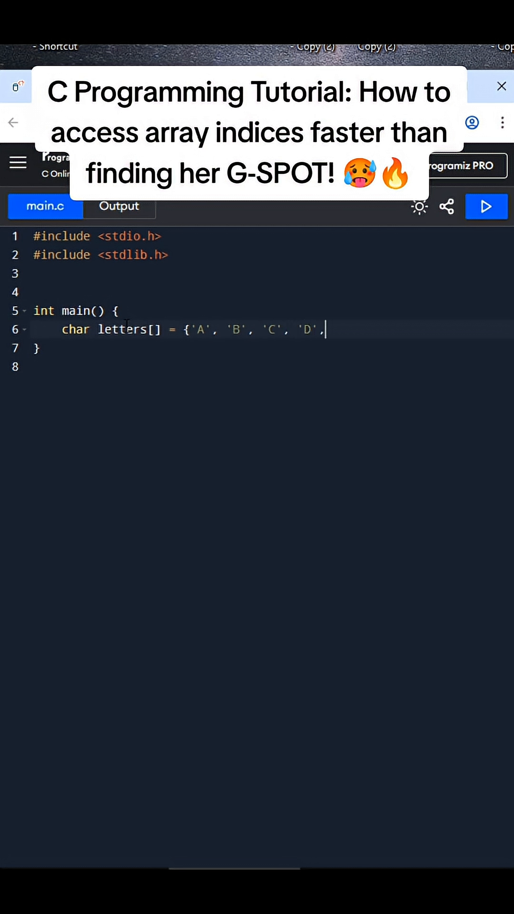
text('E',)
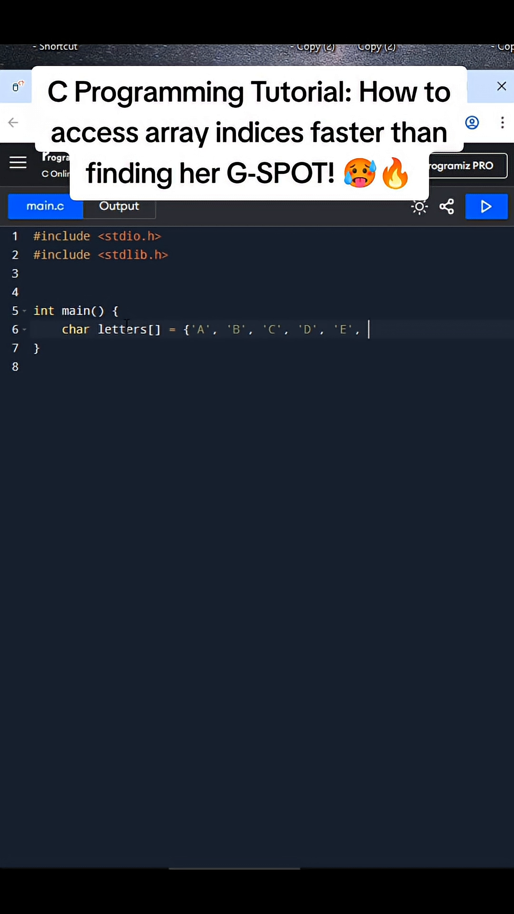
text(')
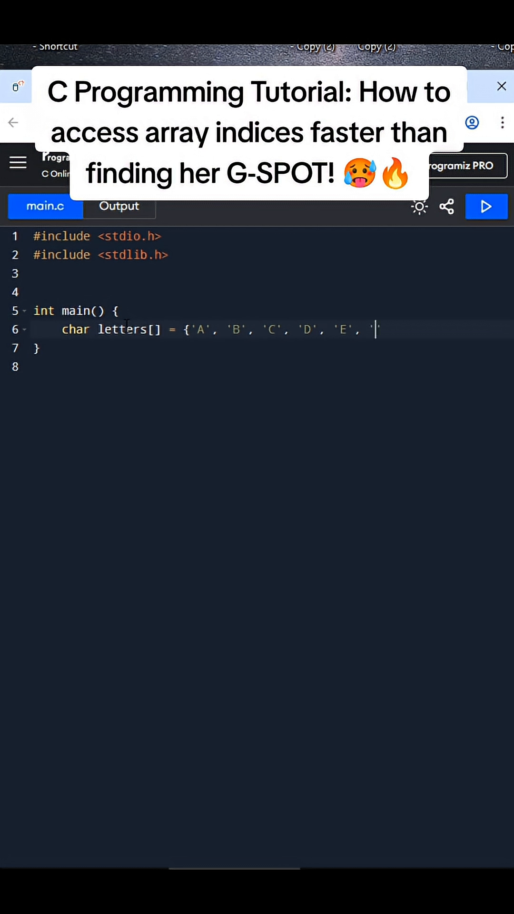
text('F',)
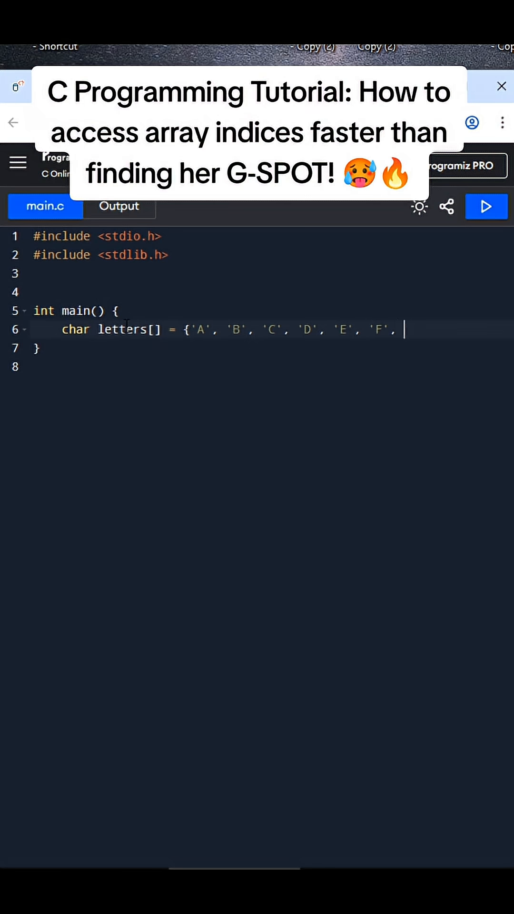
text(G'})
text(int)
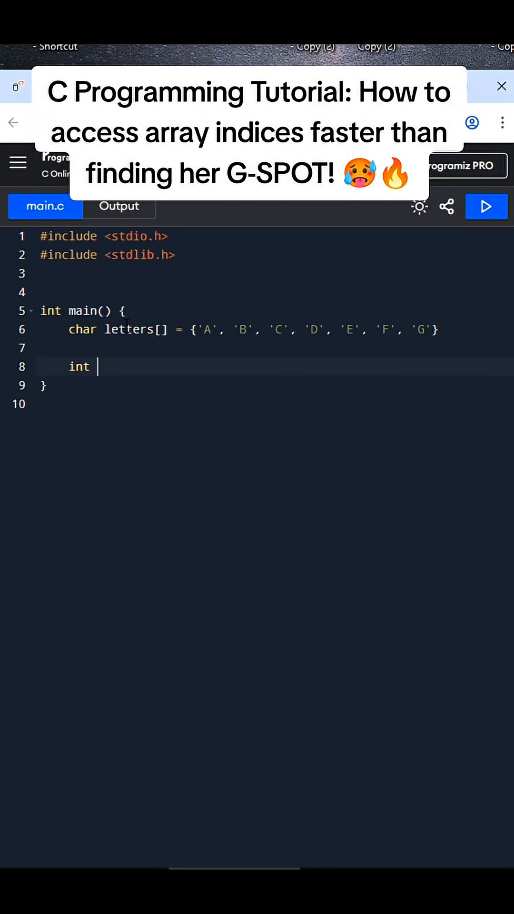
Store g_spot_finder9000(letters, 'G') in an int named index.
text(index = g)
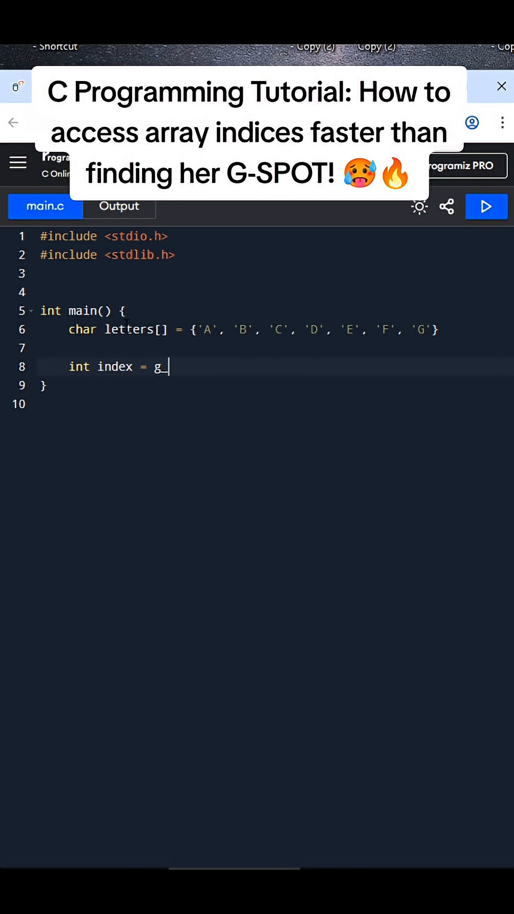
text(_spot_finder900)
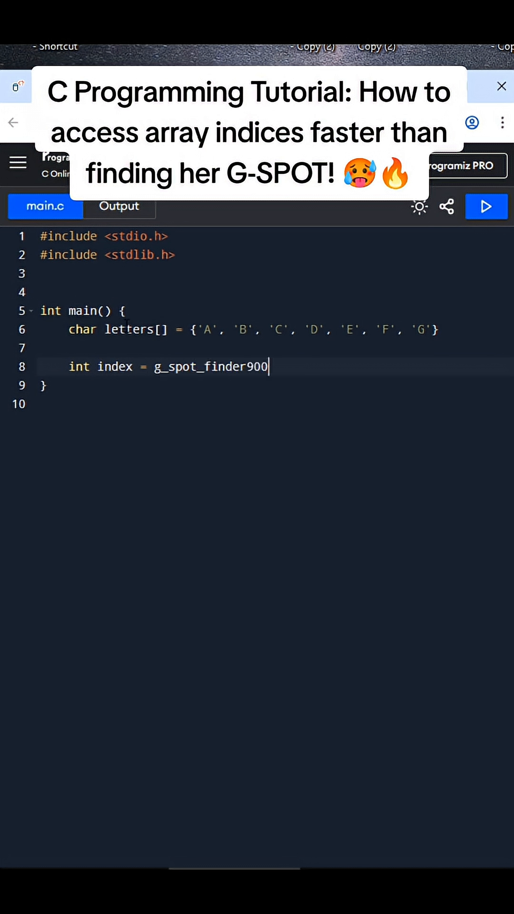
text(0)
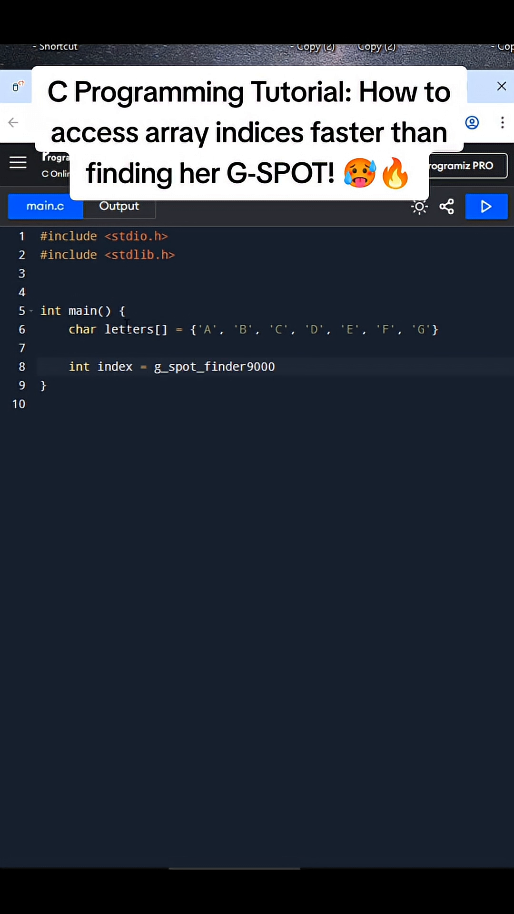
text((letters, ))
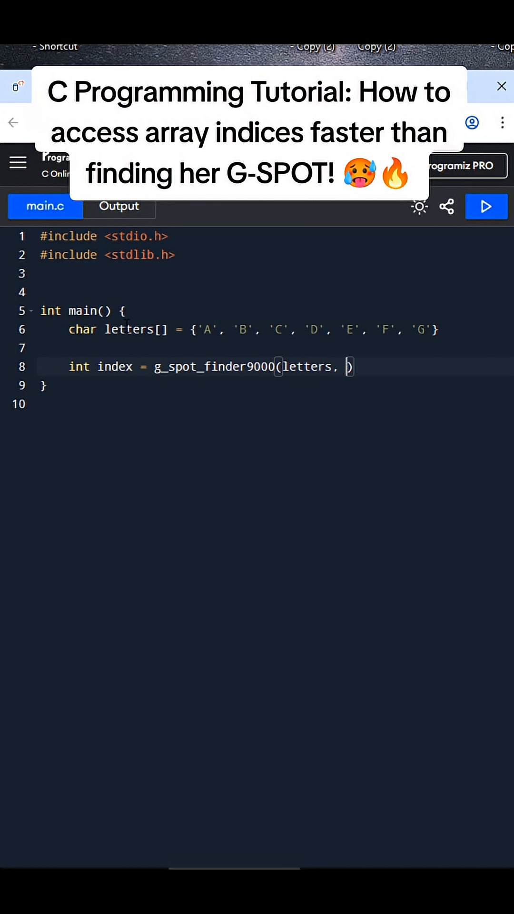
text('G')
text(inf ())
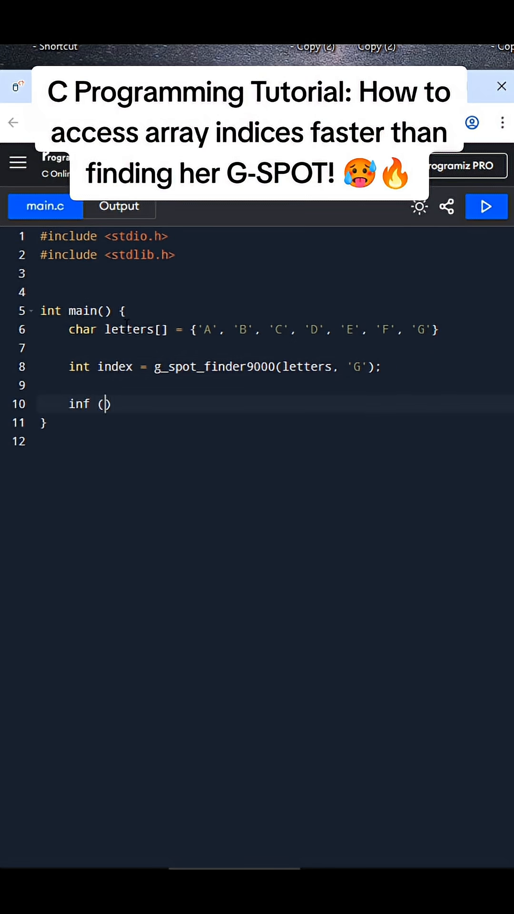
Write if (index != -1) printing "Found her G-SPOT!!, I mean index: %d" with index.
key(BackSpace)
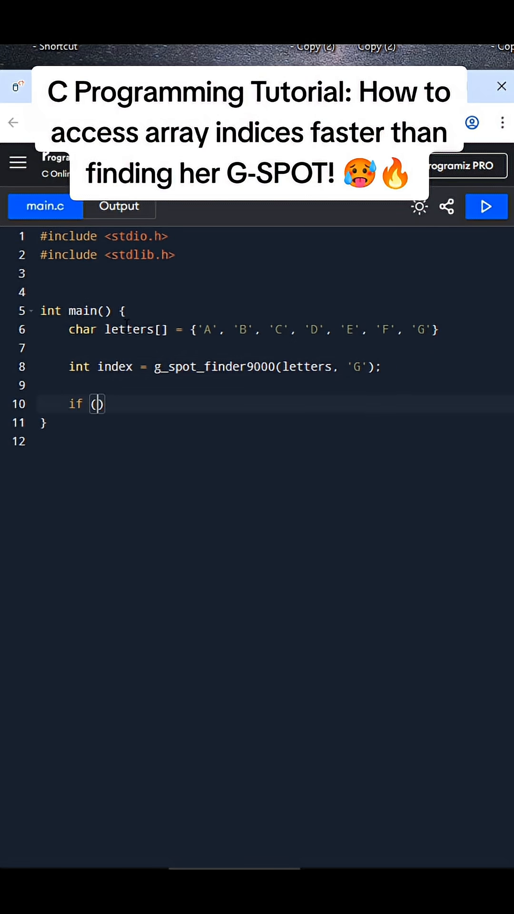
text(index)
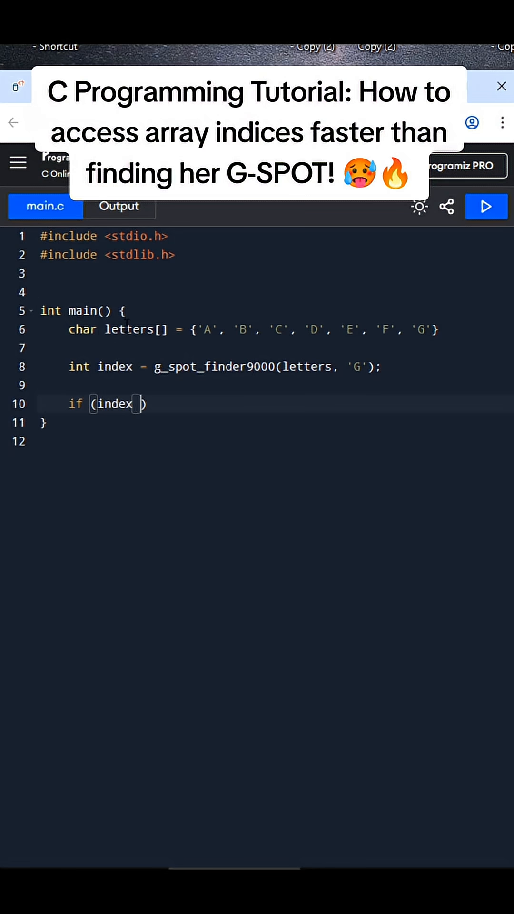
text(!= -1)
text(p)
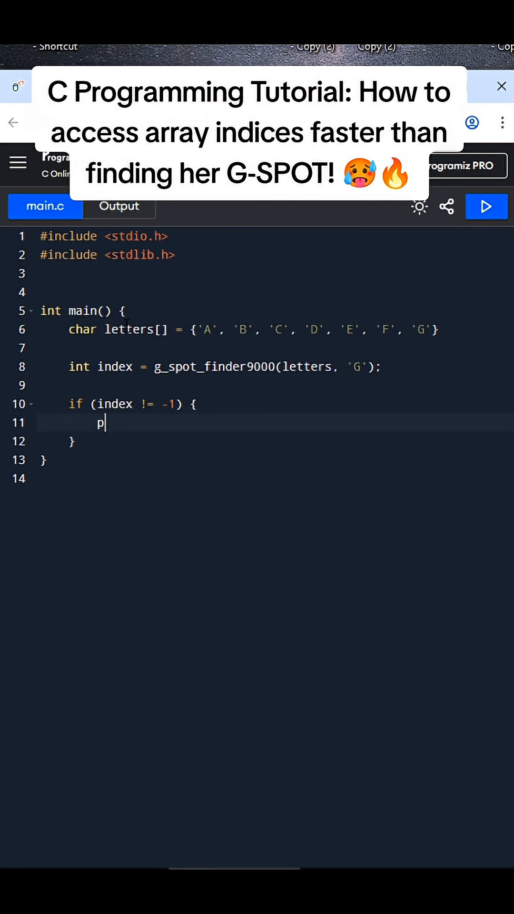
text(rintf())
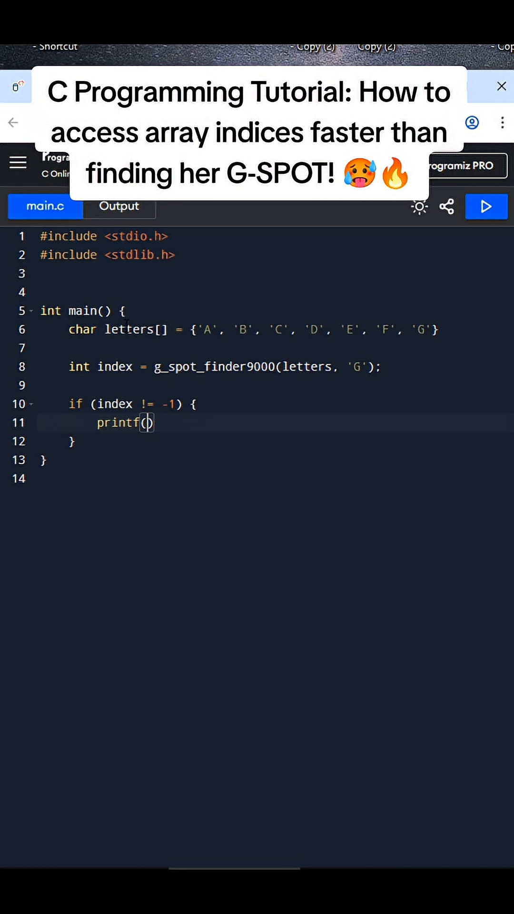
text("Found her G)
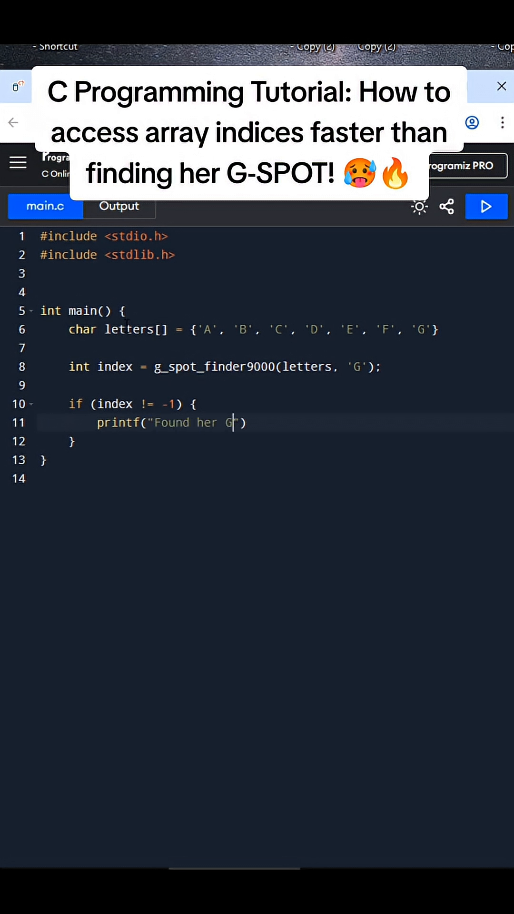
text(-SPOT!!,)
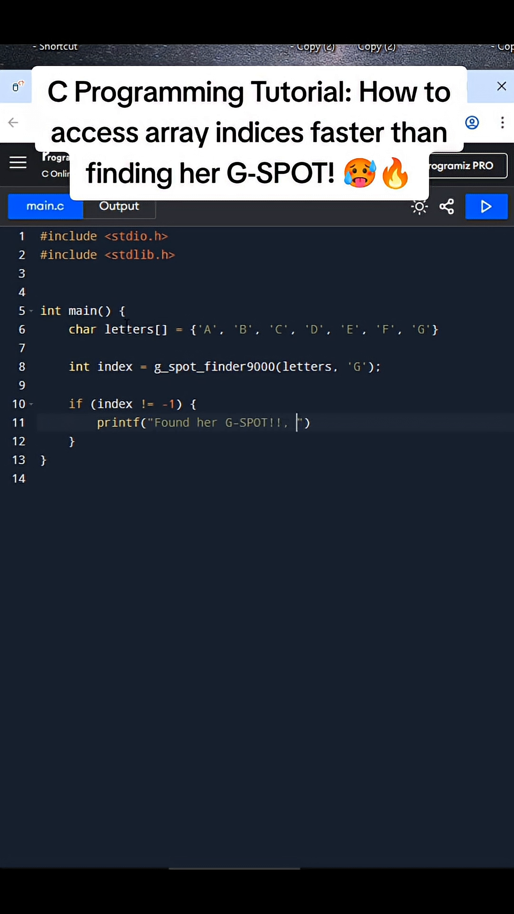
text(I mean index:)
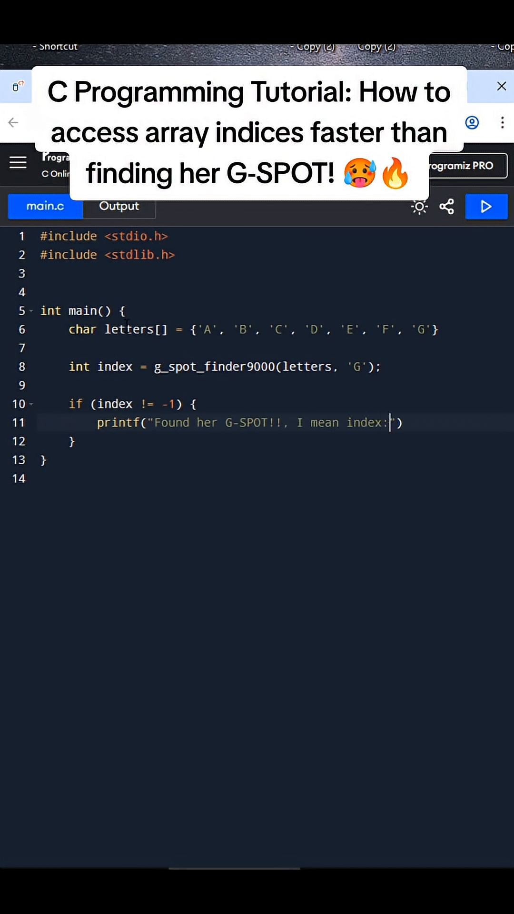
text(%d", index)
click(277, 441)
text( els)
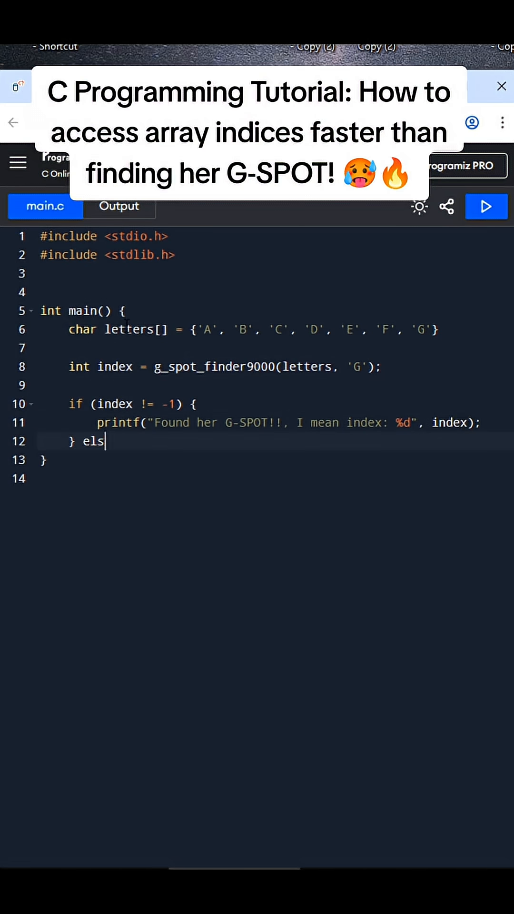
Add an else branch printing "can't find it :(" and the missing semicolon after the letters array.
text(e {)
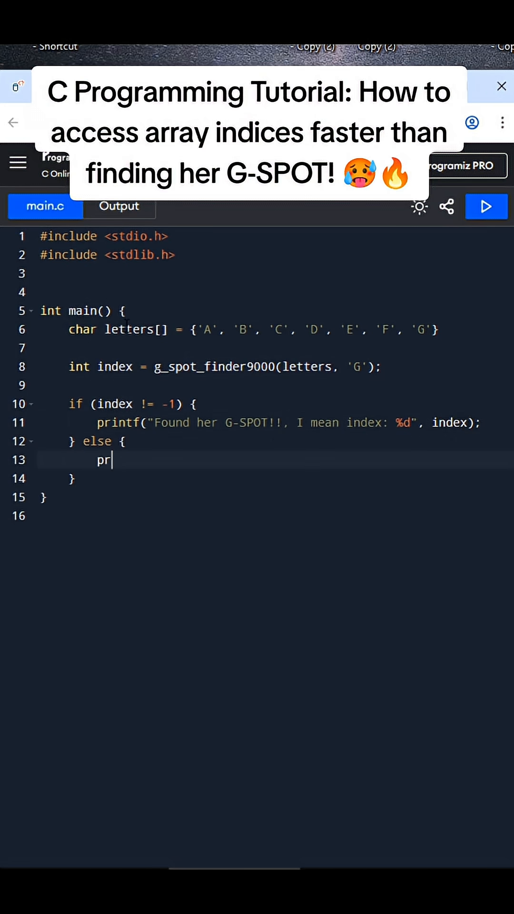
text(intf("can"))
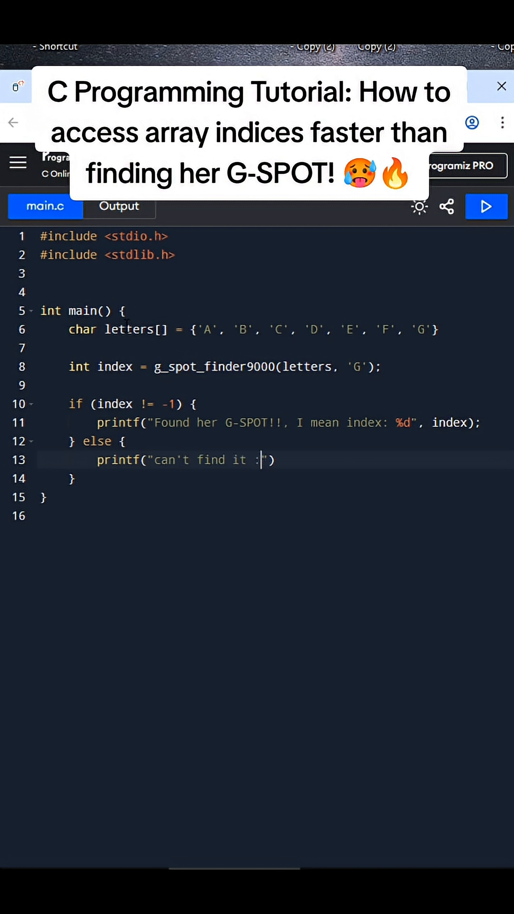
text(:(\n)
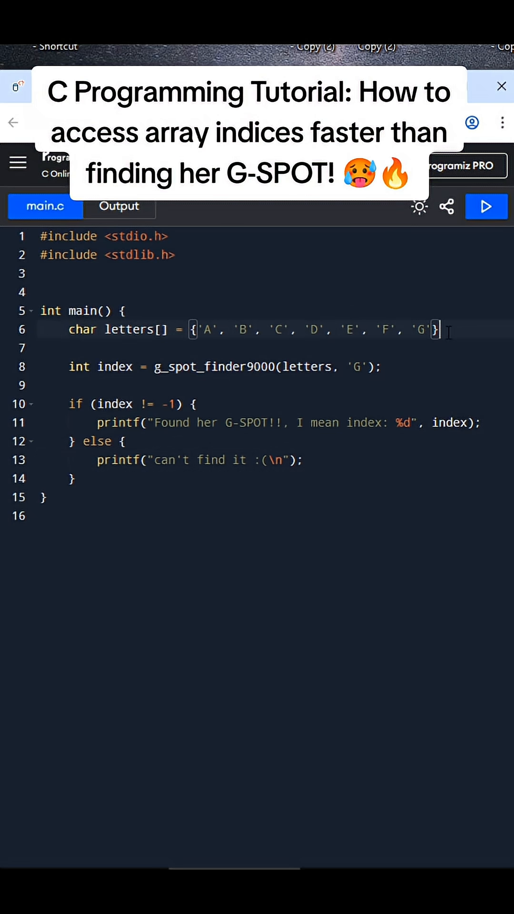
text(;)
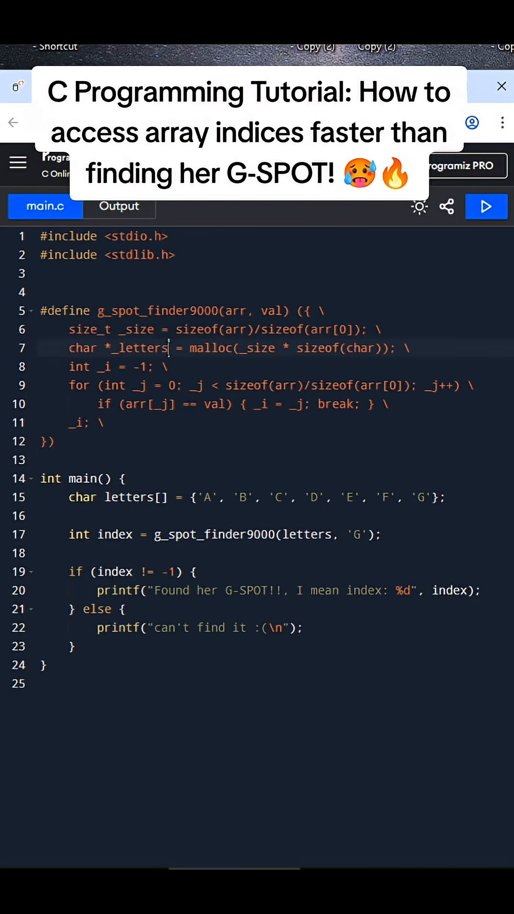
Inspect the _letters variable name inside the pasted g_spot_finder9000 macro.
double_click(140, 349)
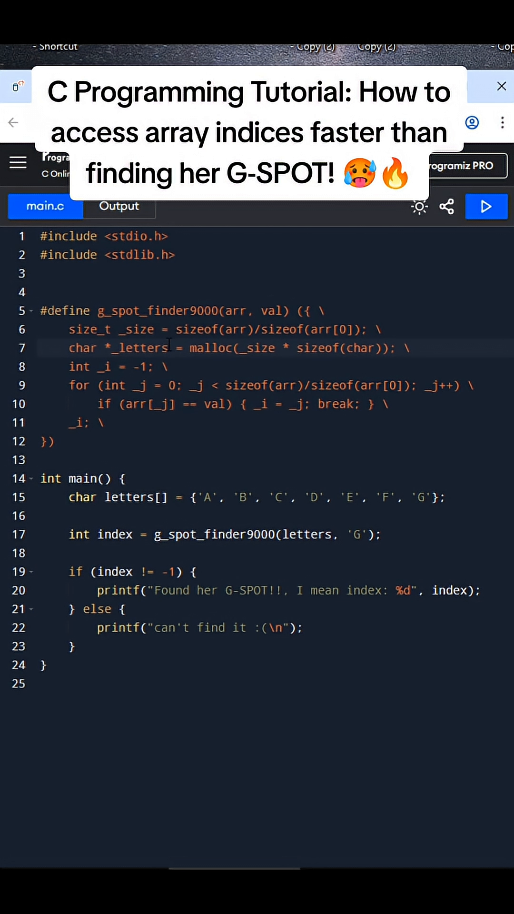
double_click(140, 347)
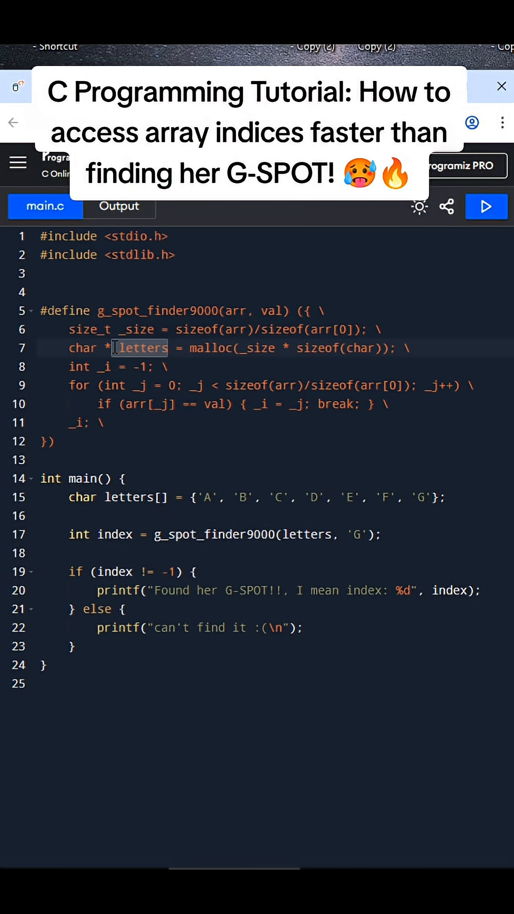
click(173, 349)
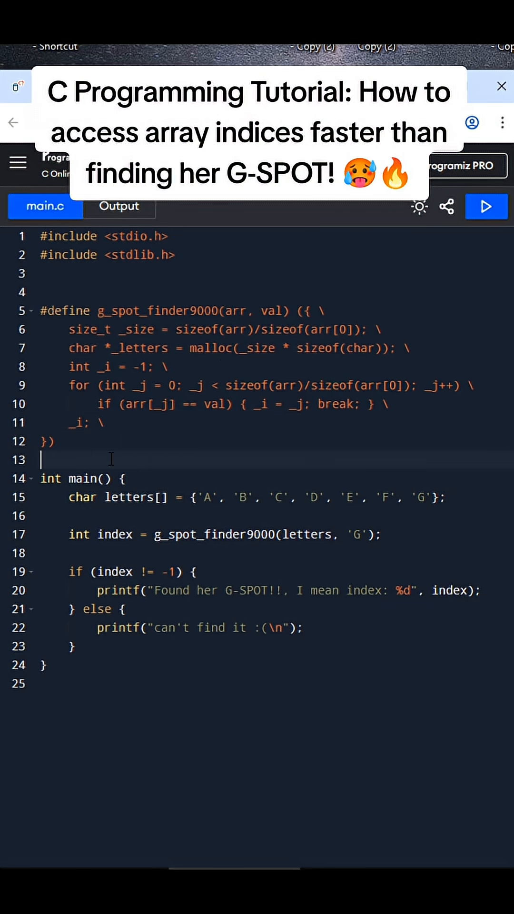
Run the program, see "Found her G-SPOT!!, I mean index: 6", and return to main.c.
click(487, 207)
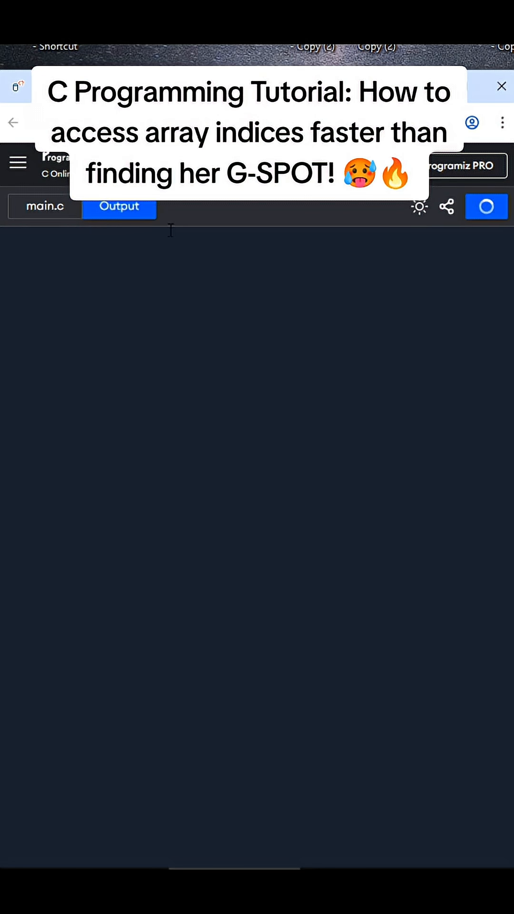
click(487, 206)
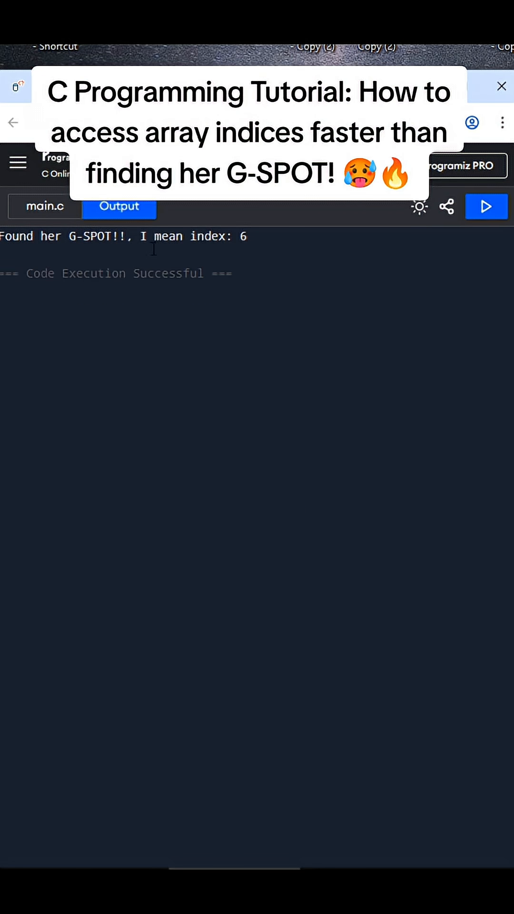
click(44, 206)
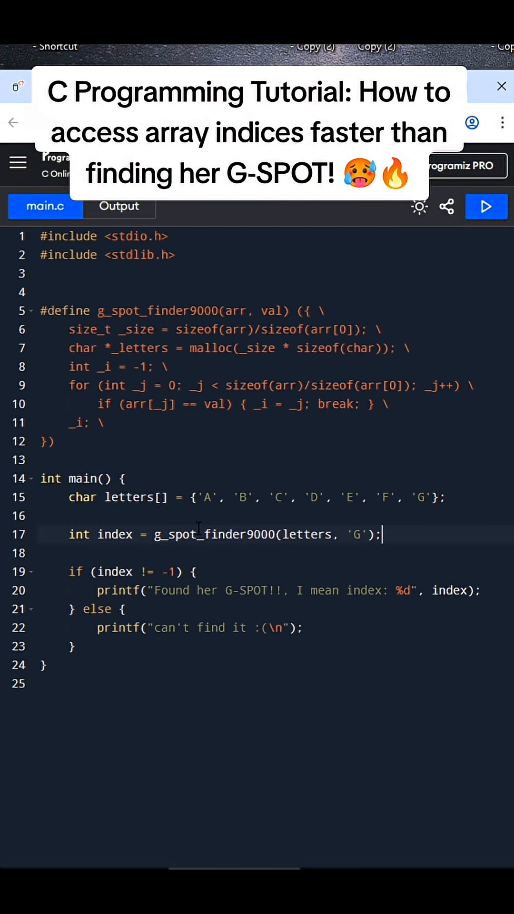
double_click(215, 535)
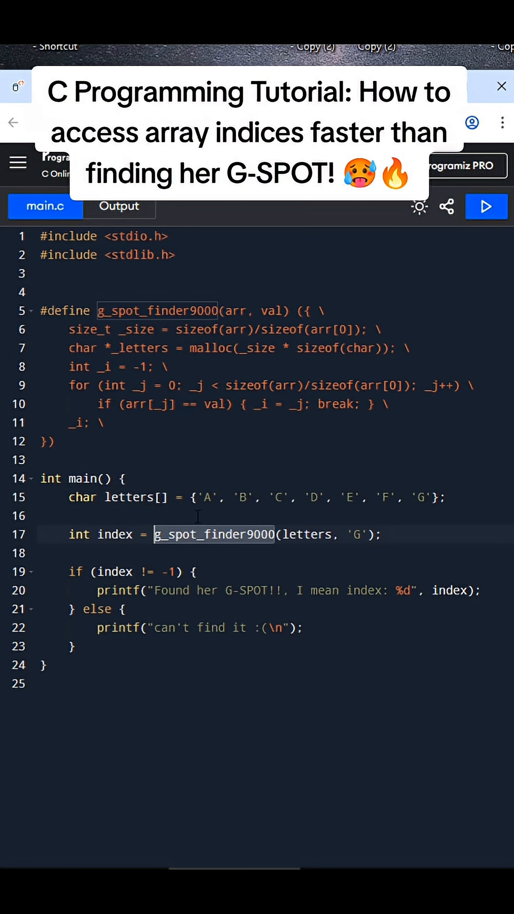